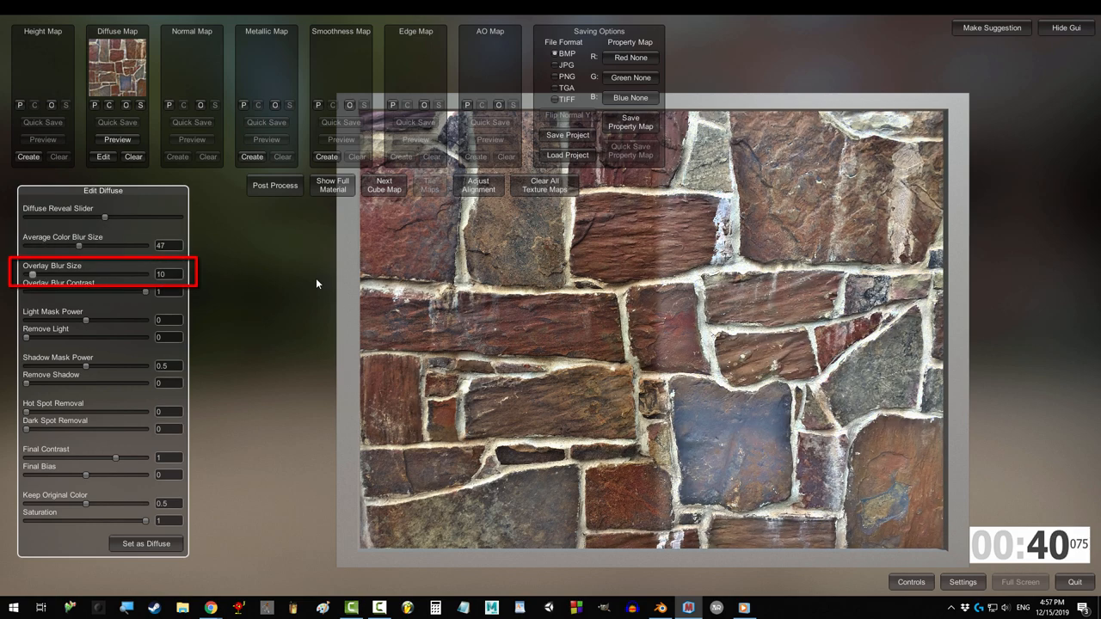
Step: Raise the Overlay Blur Size well above its default on the stone diffuse map
drag(33, 274, 34, 274)
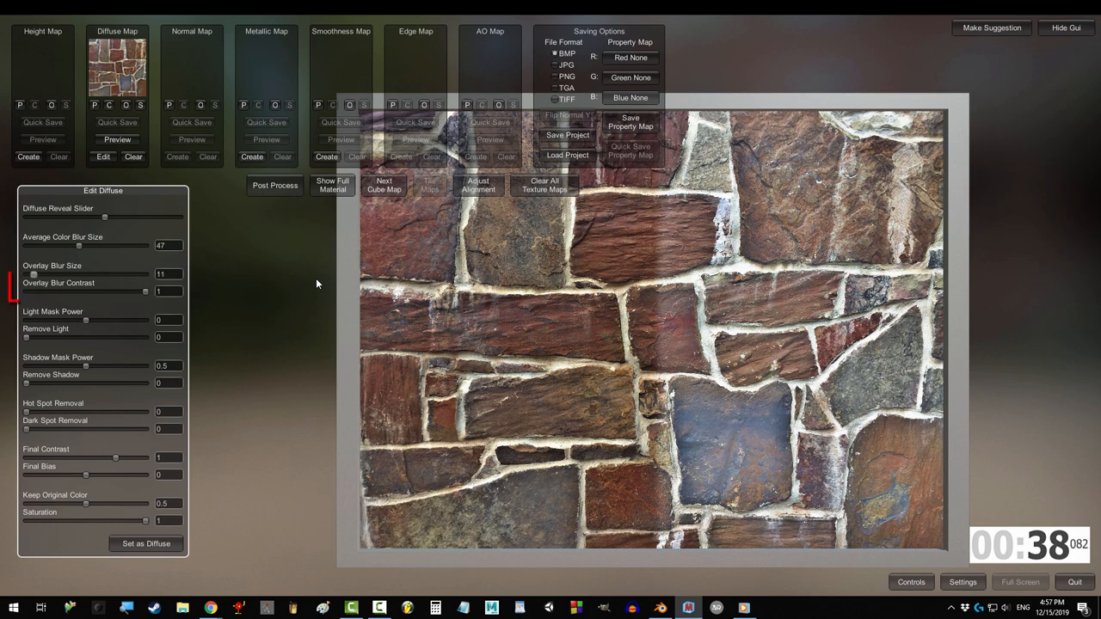
drag(34, 276, 148, 275)
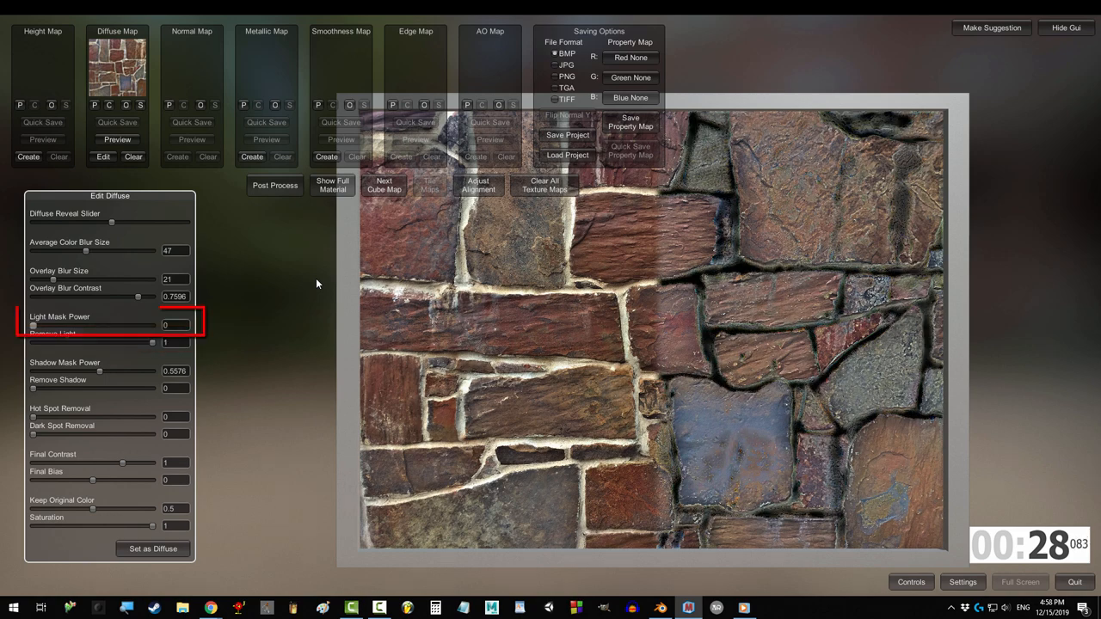
Step: Strengthen Light Mask Power, raise Remove Light, and increase Remove Shadow on the stone texture
drag(32, 325, 97, 326)
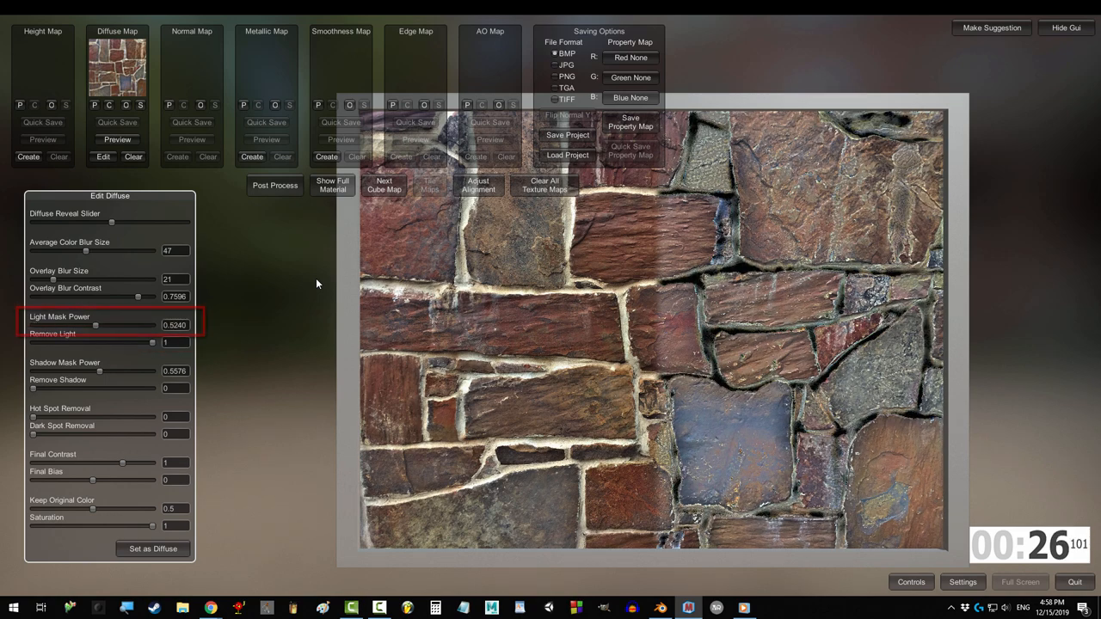
drag(33, 388, 39, 389)
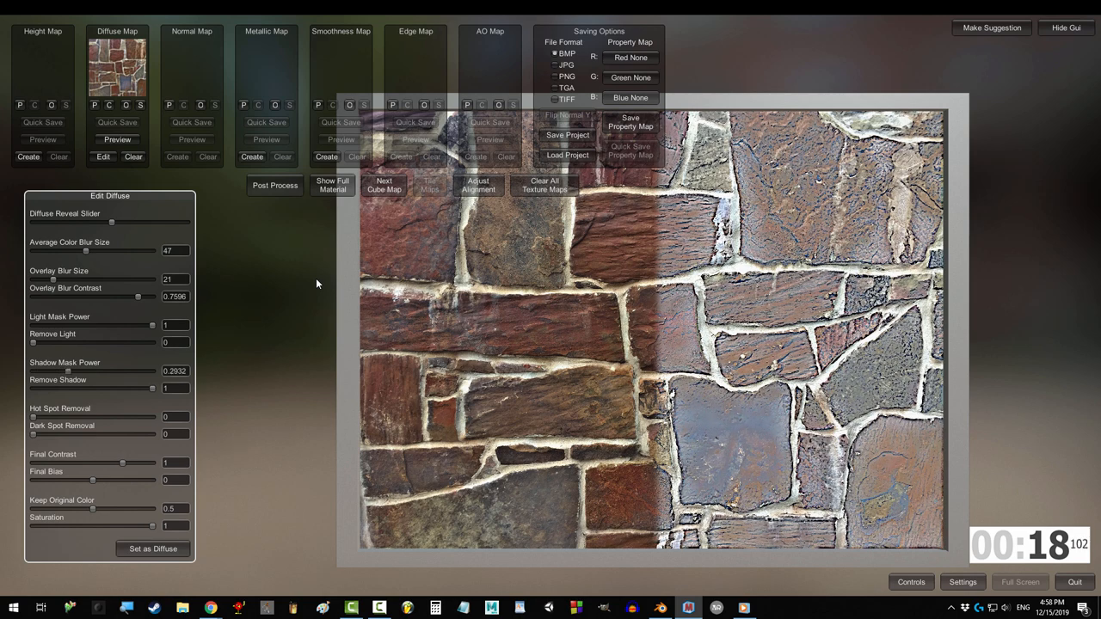
drag(32, 418, 101, 419)
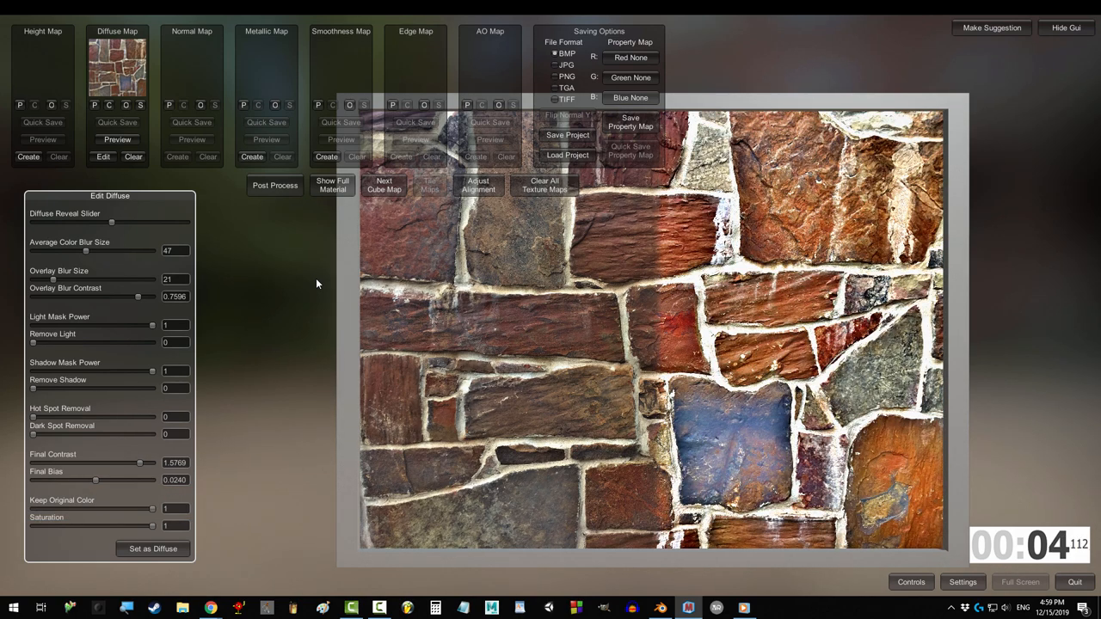
Step: Drop the Saturation slider to zero, draining the stone diffuse map to greyscale
drag(151, 526, 33, 526)
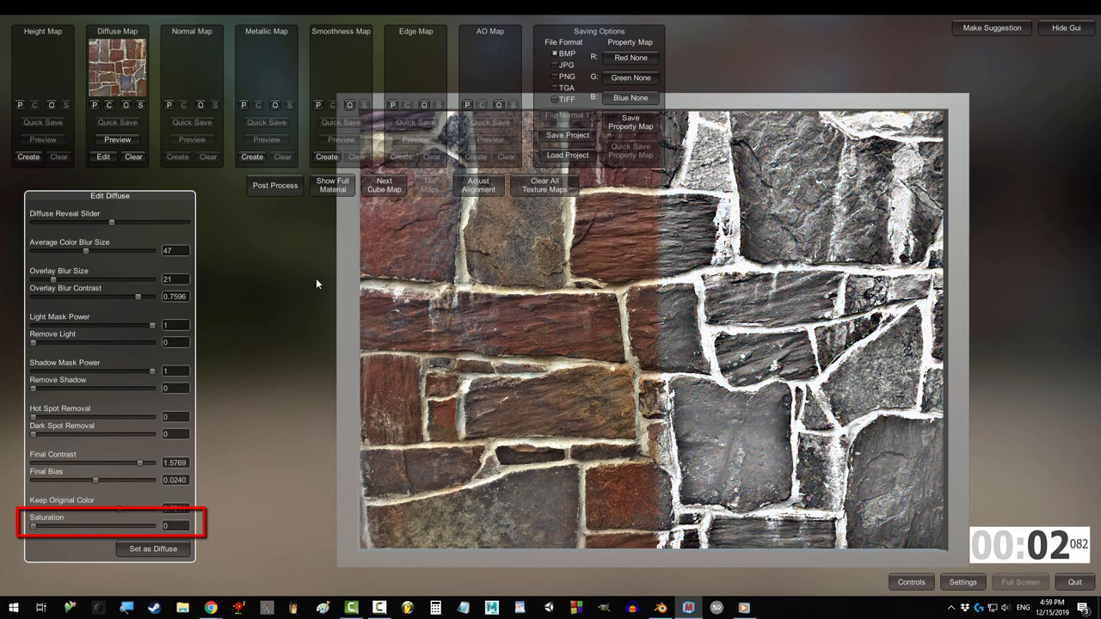